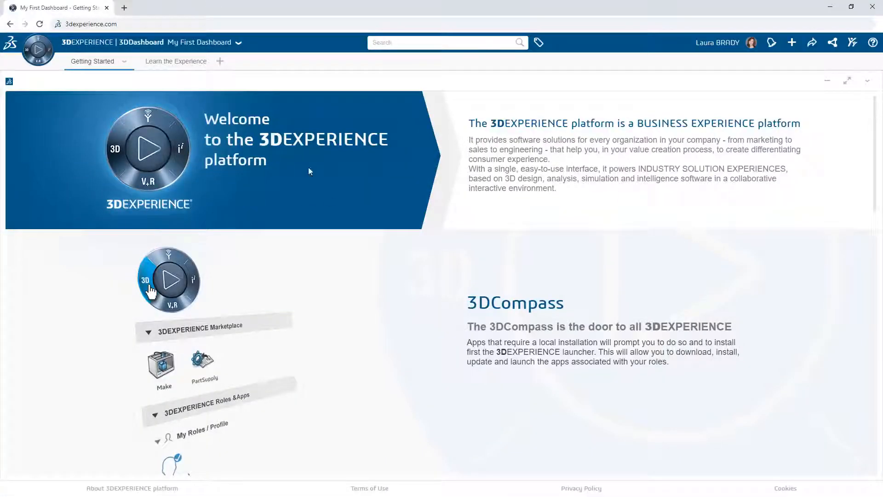
Add a new dashboard tab named Communities and place a 3DSwym widget on it.
click(220, 61)
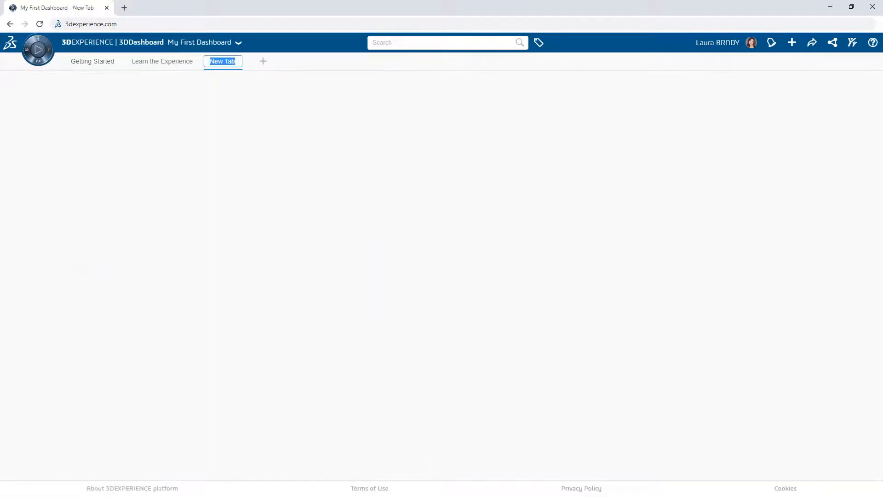
click(38, 62)
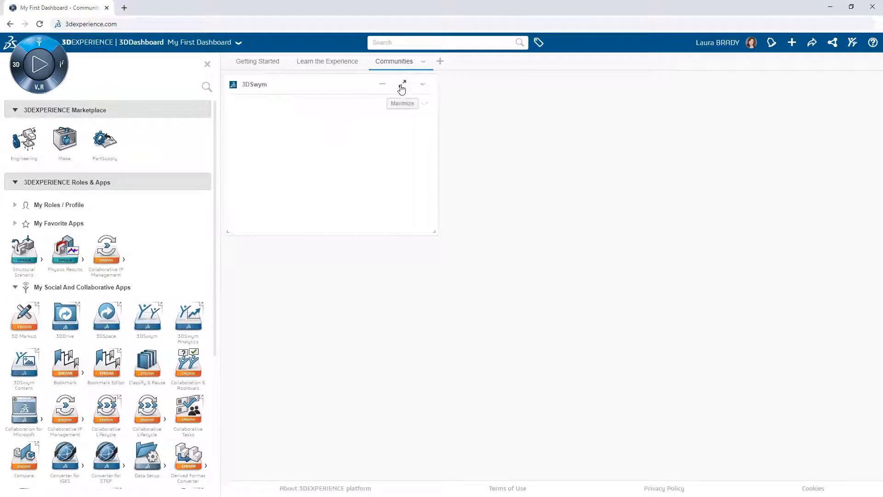
Create a community titled Company from My Communities in the maximized 3DSwym widget.
click(401, 85)
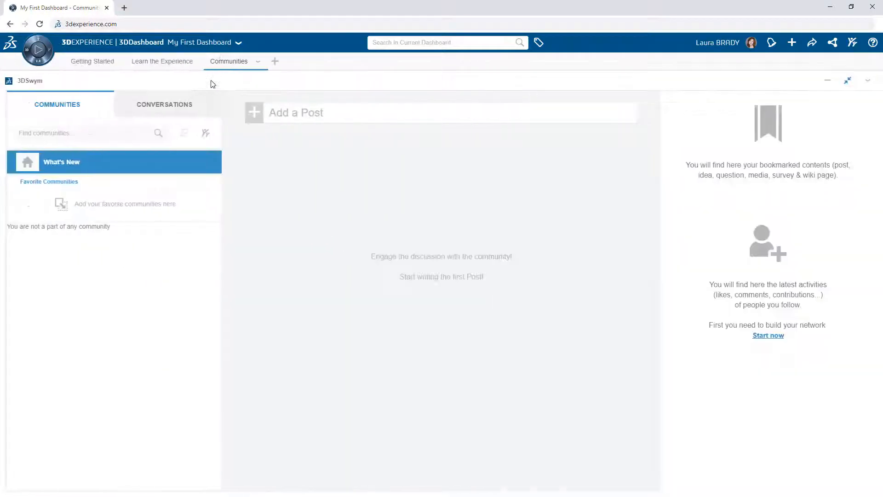
click(205, 132)
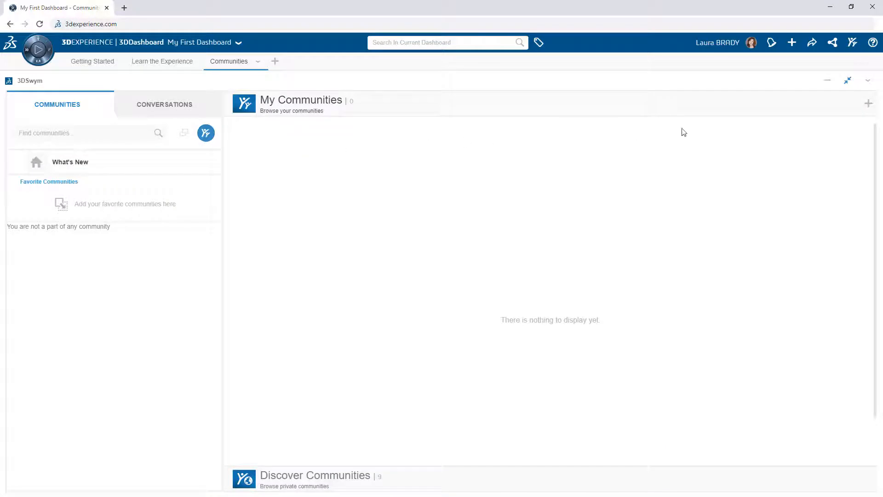
click(867, 103)
text(General community for what's happening in the co)
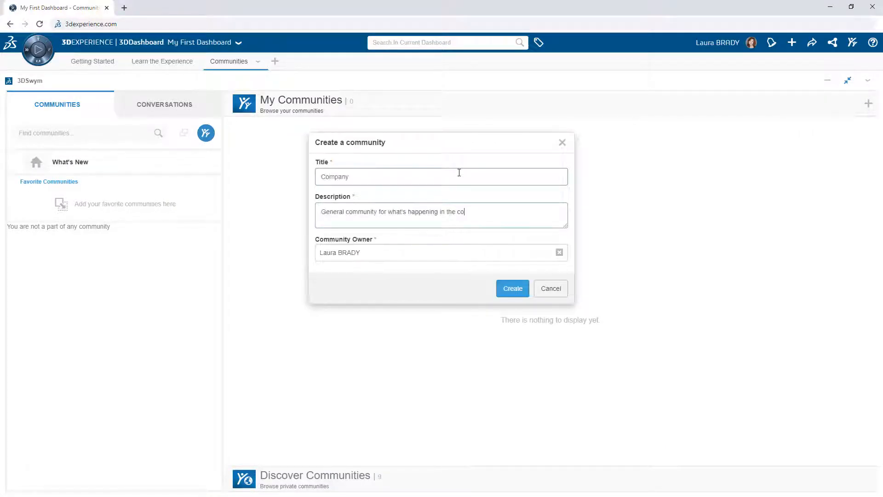
text(mpany)
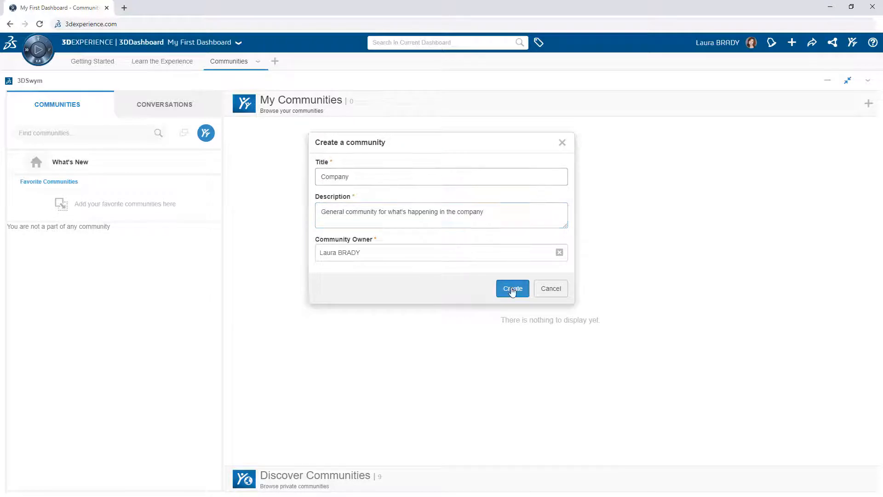
click(512, 288)
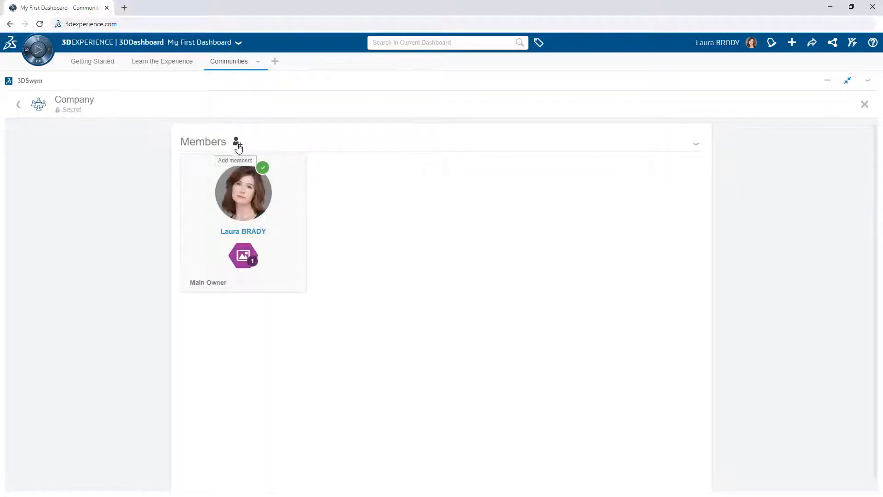
Set up Company, R&D, Marketing, Manufacturing, Sales and Water Cooler communities, favouriting Company.
click(236, 141)
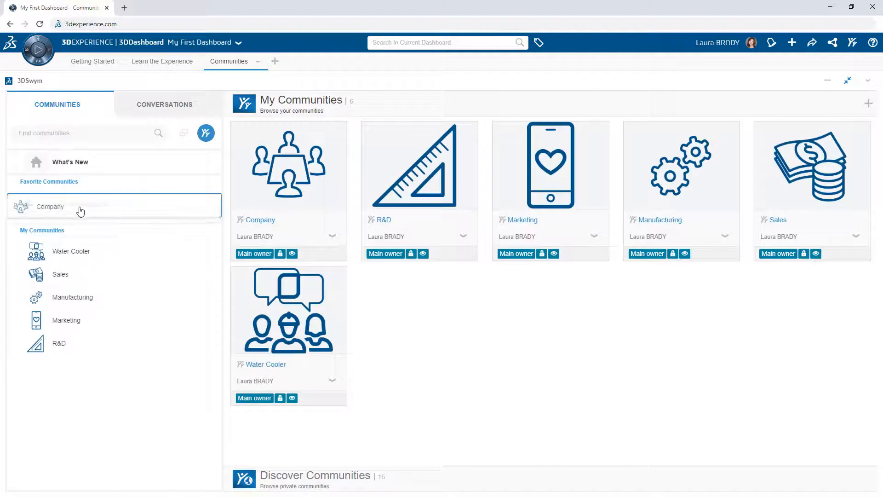
Publish a post in Company, then show R&D with its Circular Saw and Angle Grinder ideas.
click(64, 206)
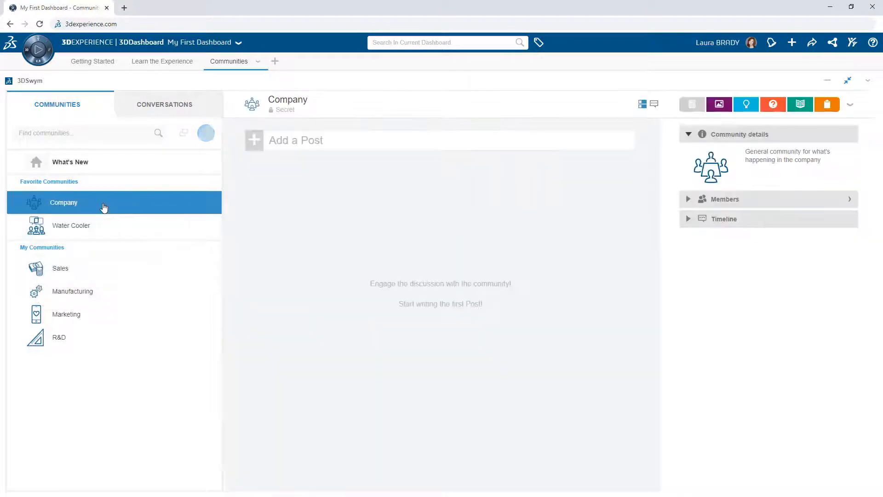
click(295, 140)
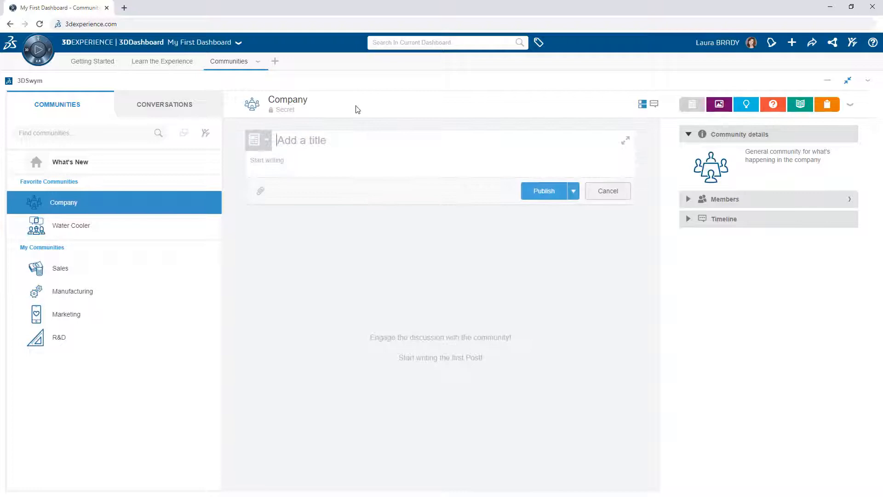
click(543, 190)
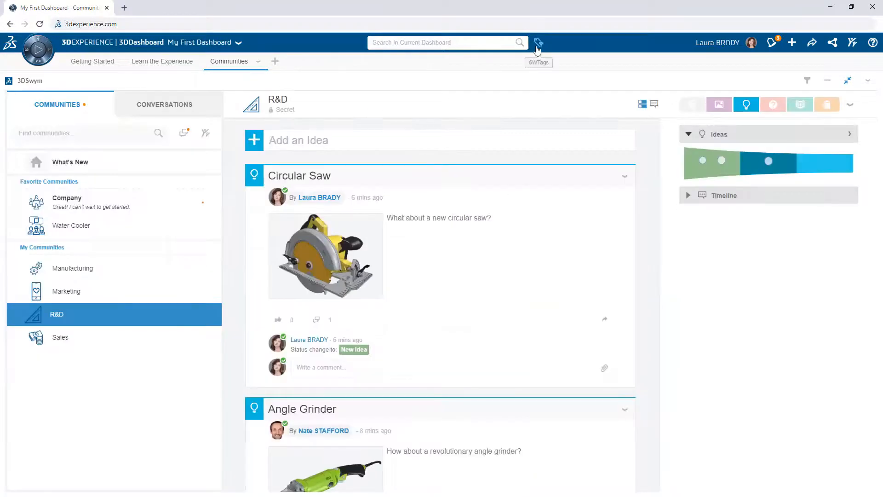
Publish the question 'Where can I download standard parts?' in R&D and filter Company by Wiki page.
click(538, 42)
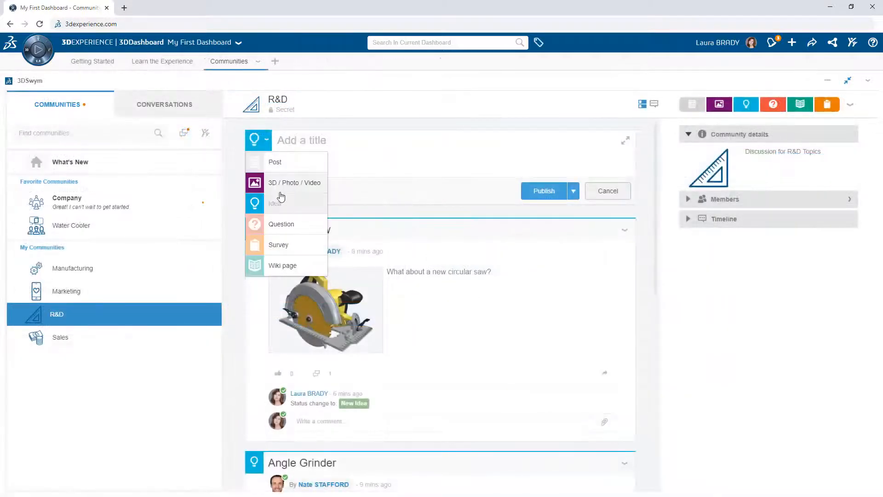
click(542, 190)
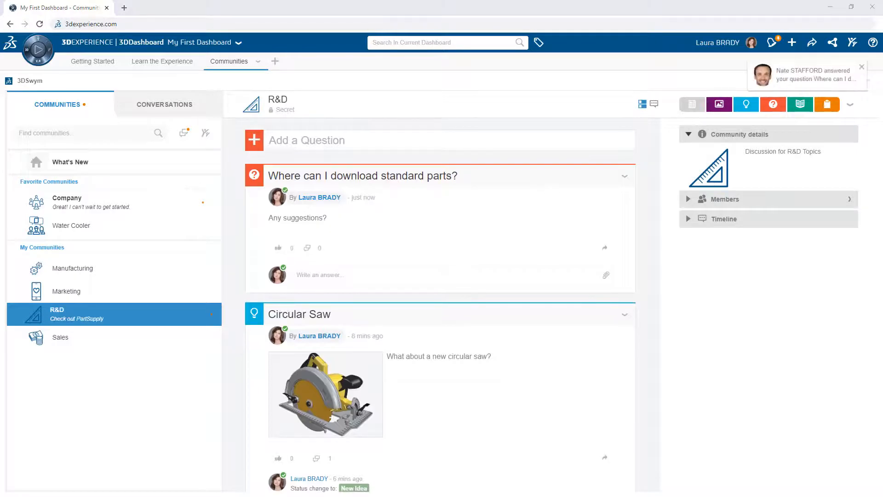
click(362, 175)
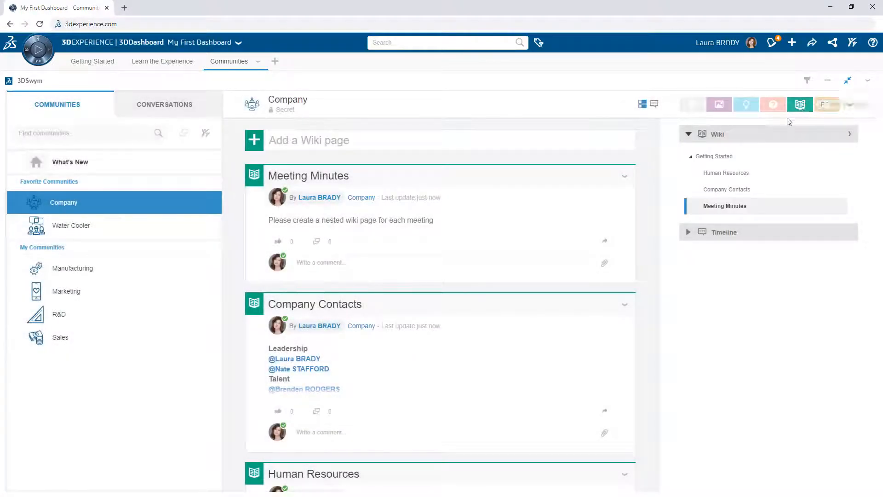
View the Getting Started page in the Company wiki tree and return to the feed.
click(715, 156)
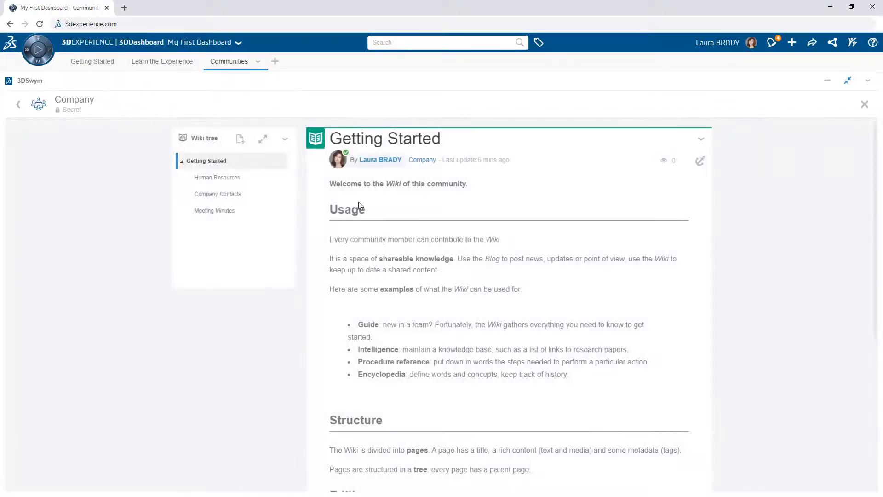
mouse_move(223, 228)
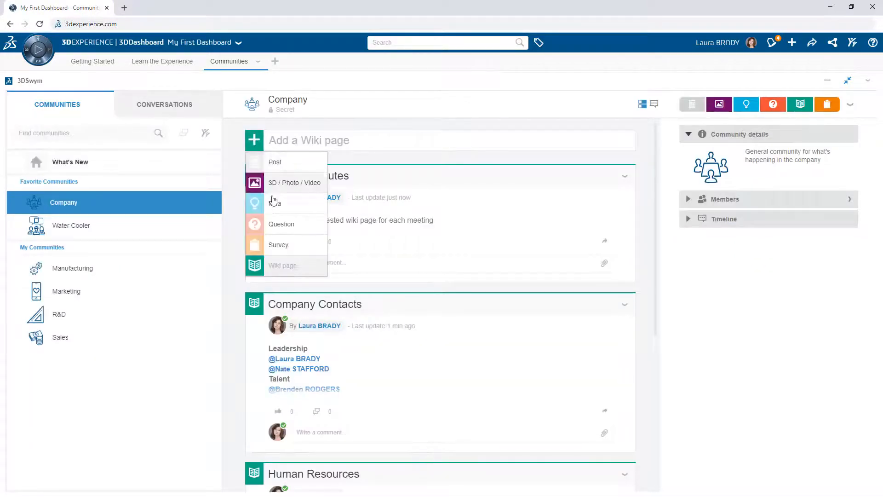
Publish the Celebrate survey on the product launch with five answers, then review What's New.
click(277, 244)
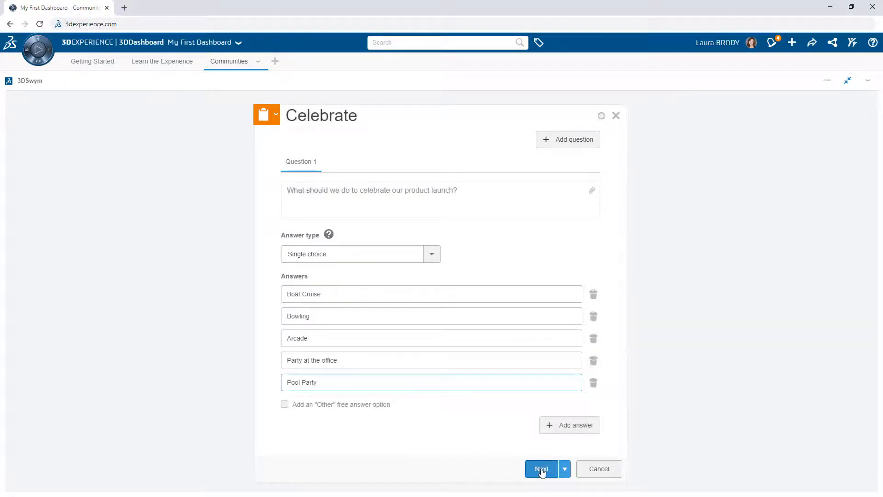
click(540, 468)
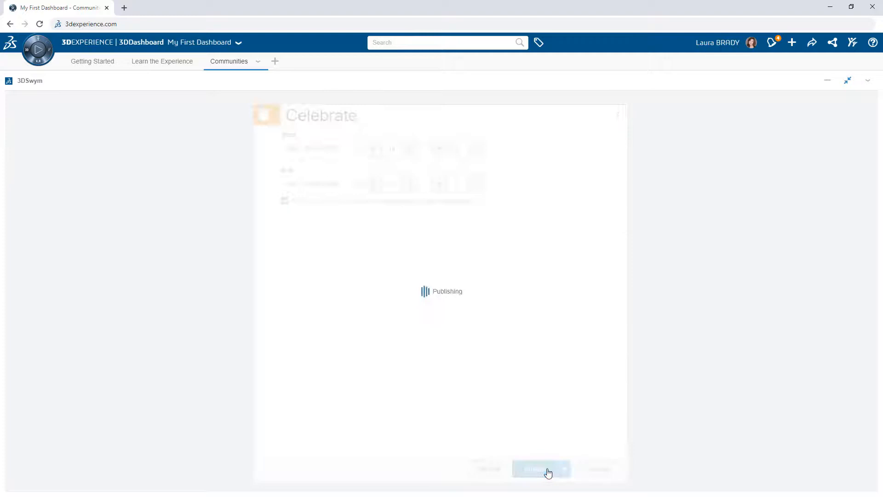
click(540, 469)
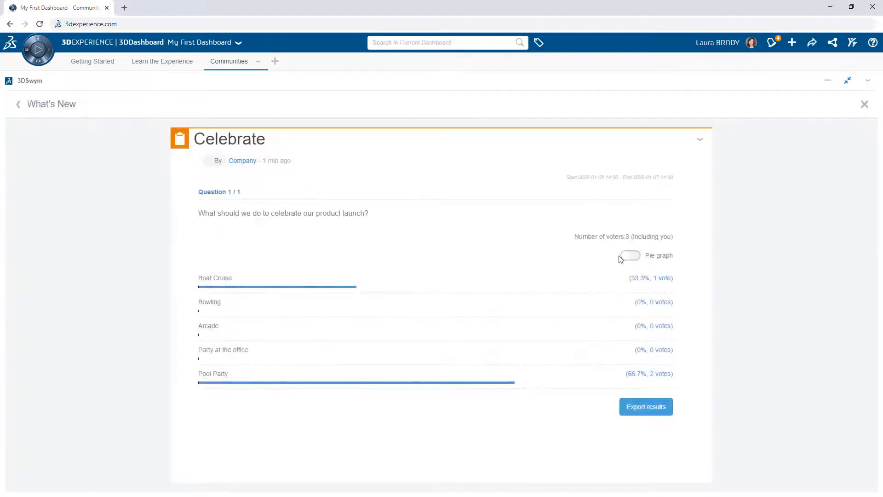
click(629, 254)
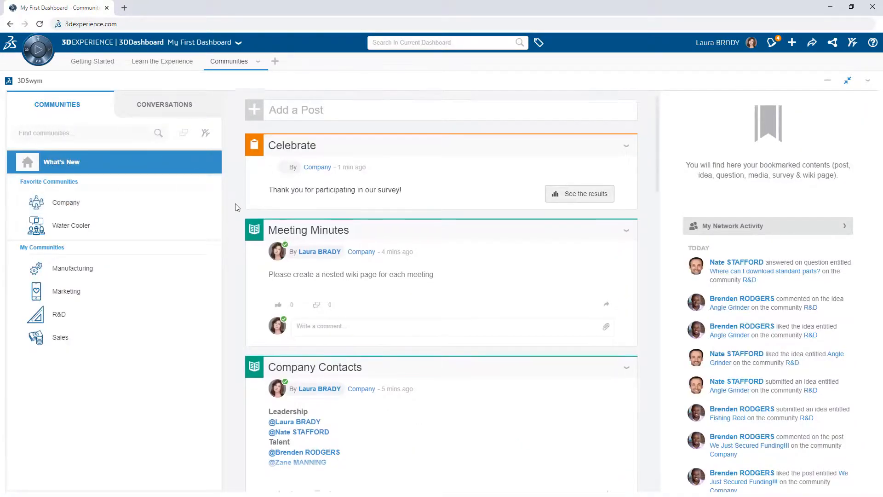
scroll(down, 3)
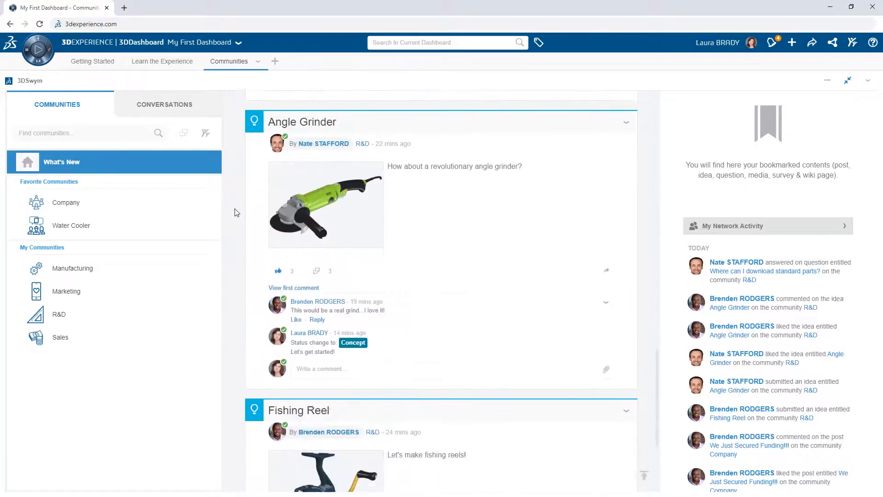
scroll(down, 3)
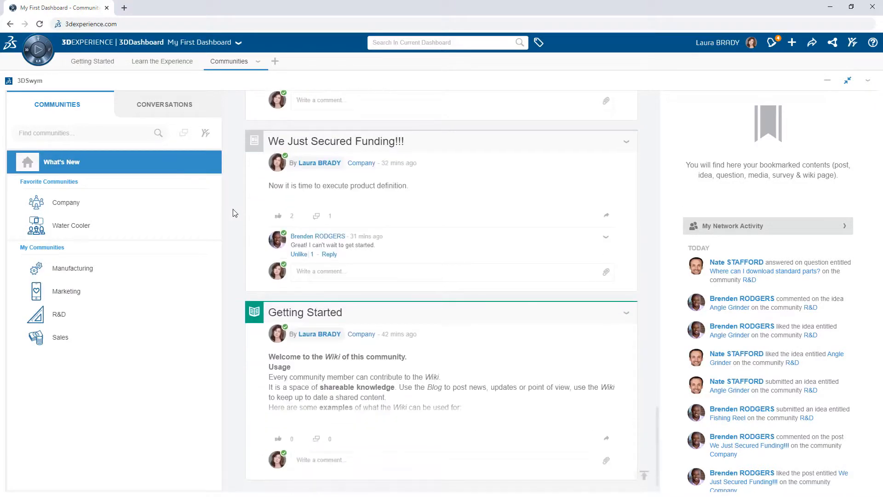